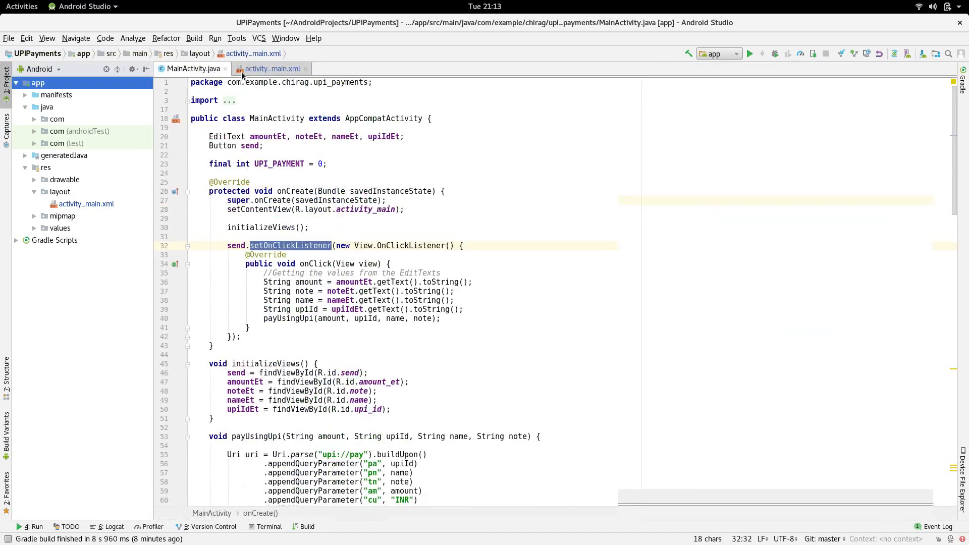
# - Review the activity_main.xml EditText definitions, highlighting the UPI ID and Name field ids
pyautogui.click(272, 68)
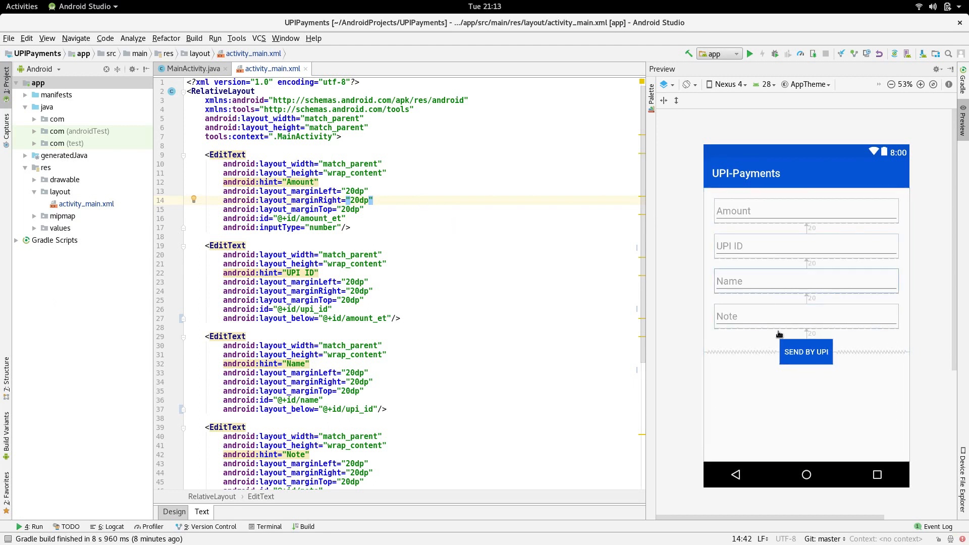
pyautogui.moveTo(284, 182); pyautogui.dragTo(353, 228)
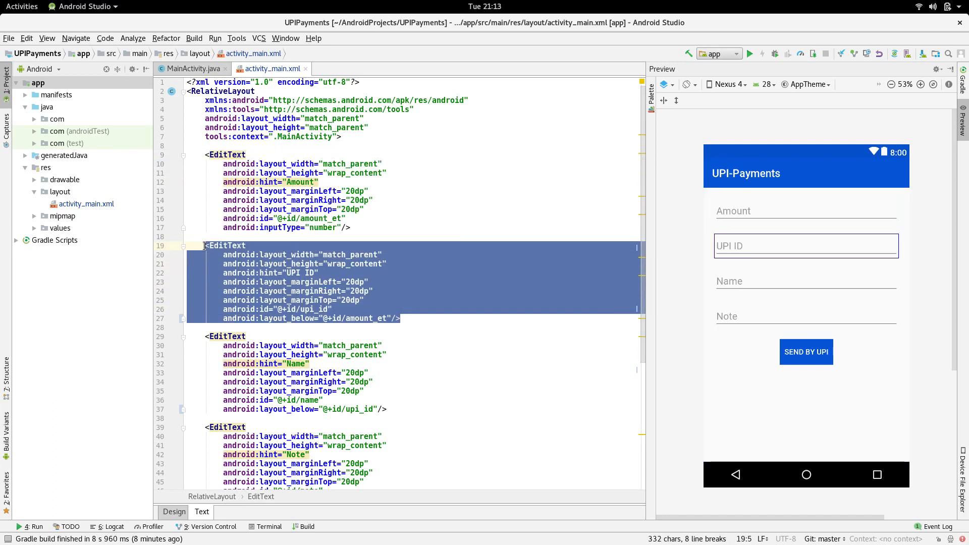
pyautogui.scroll(-3)
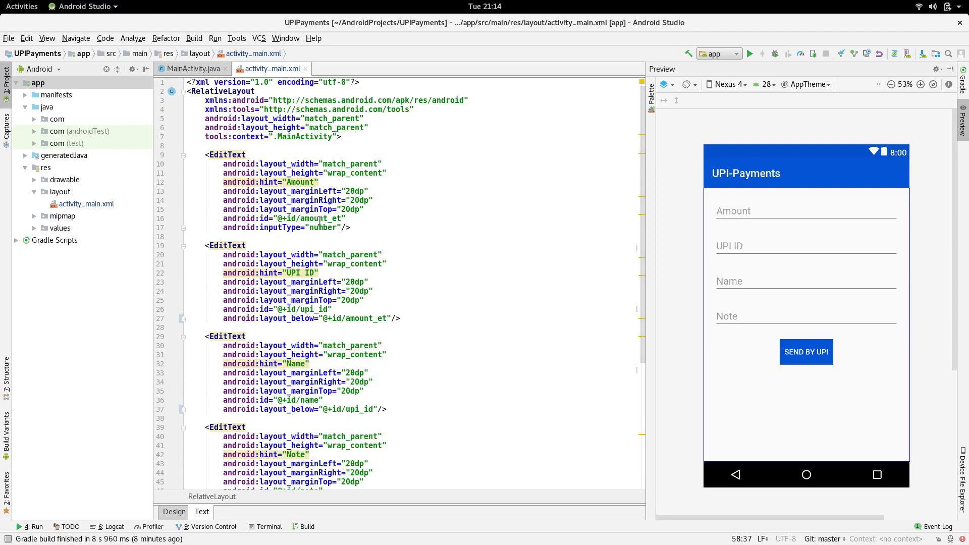
pyautogui.click(317, 309)
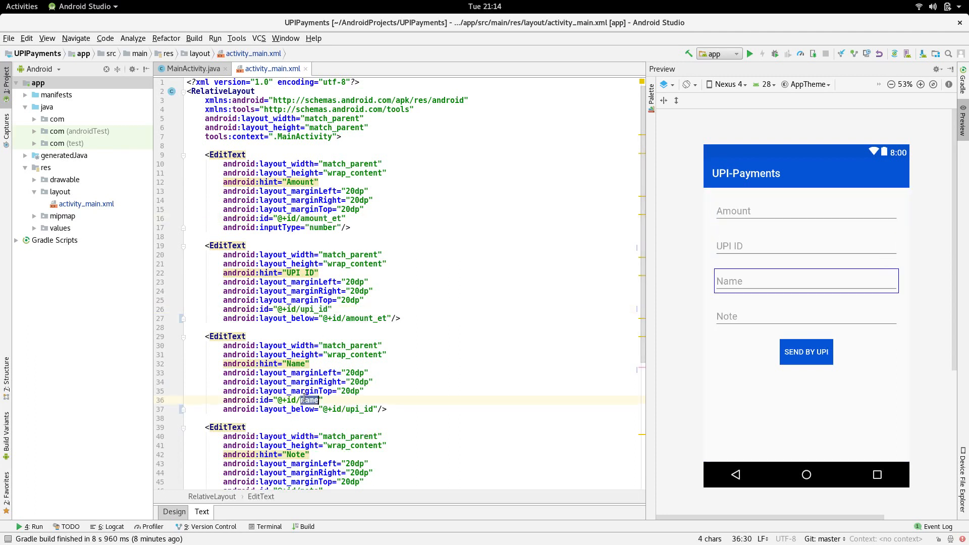
pyautogui.click(192, 68)
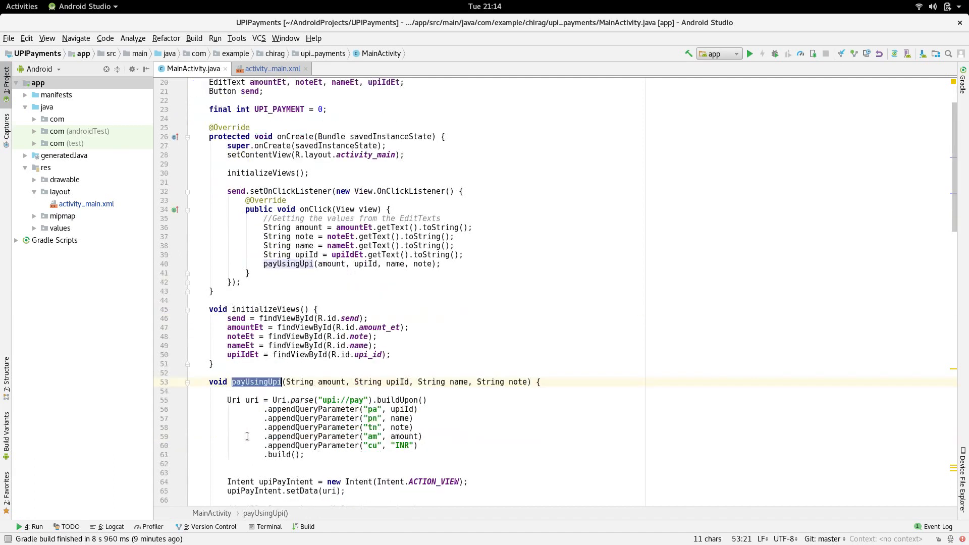
# - Walk through payUsingUpi's Uri builder, highlighting the upi://pay scheme and am amount key
pyautogui.scroll(-3)
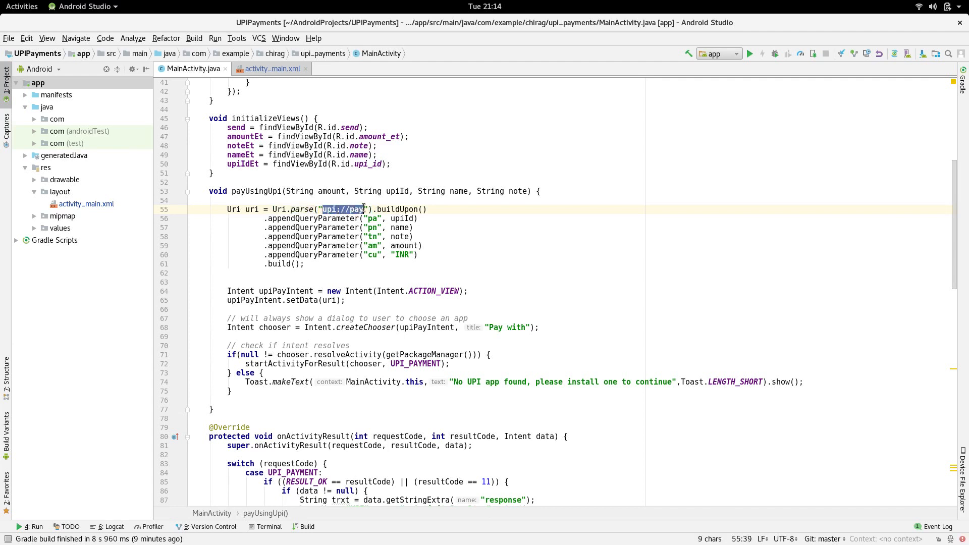
pyautogui.doubleClick(398, 209)
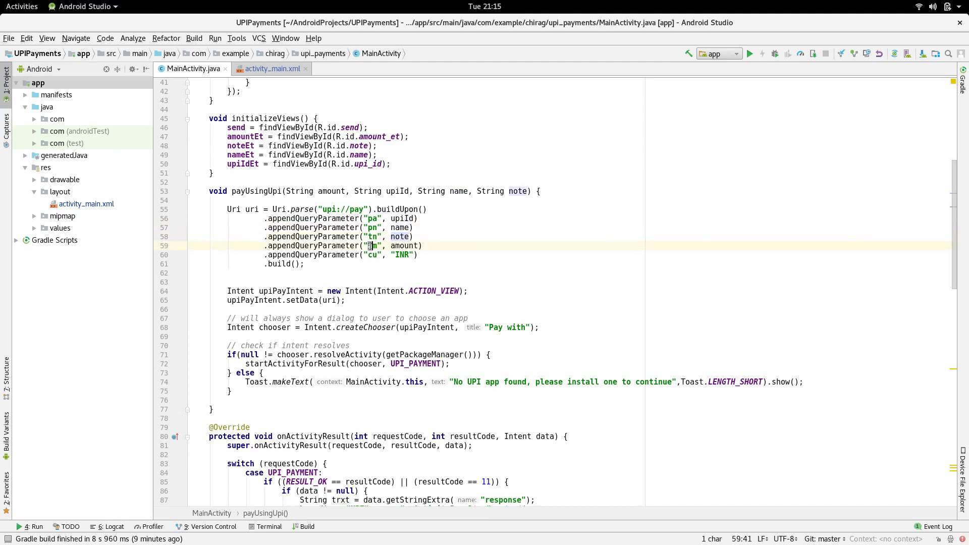
pyautogui.doubleClick(403, 245)
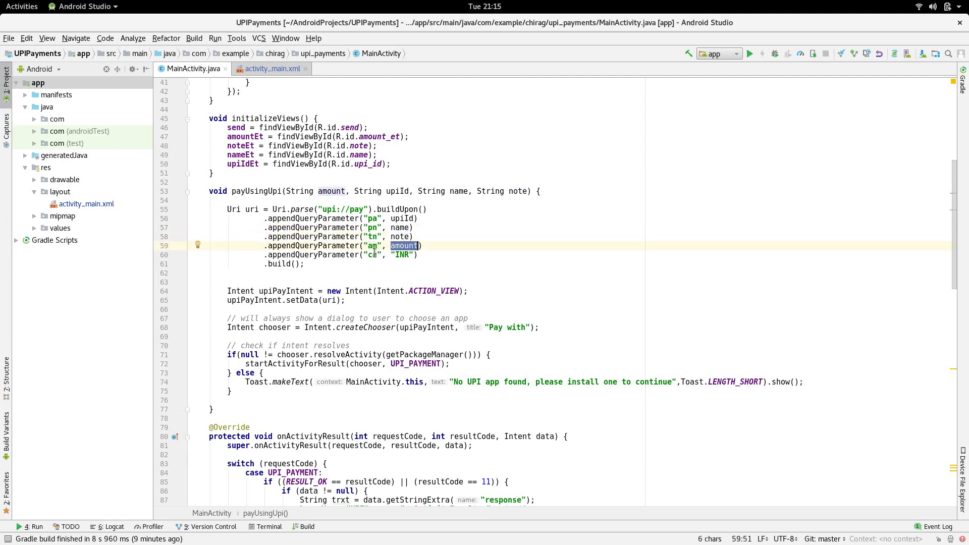
pyautogui.click(402, 255)
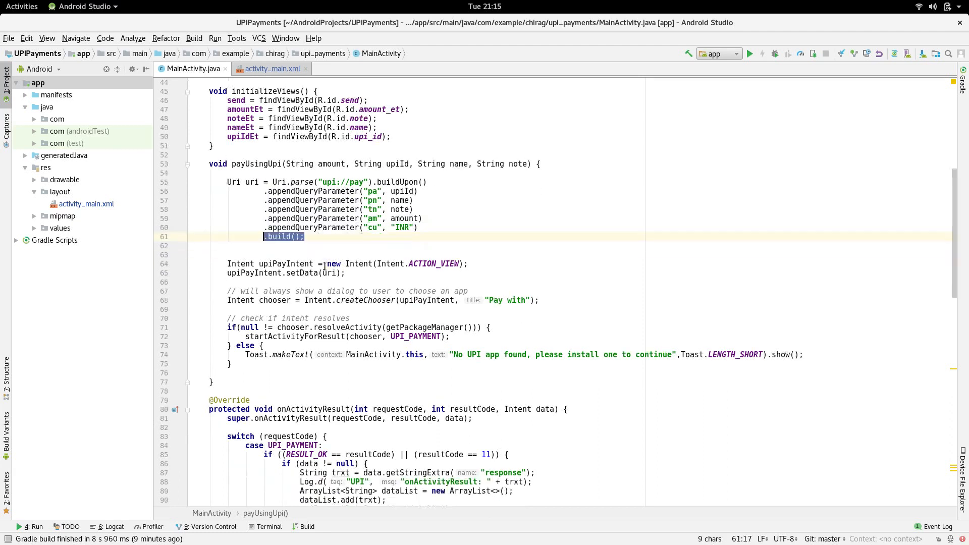
pyautogui.scroll(-3)
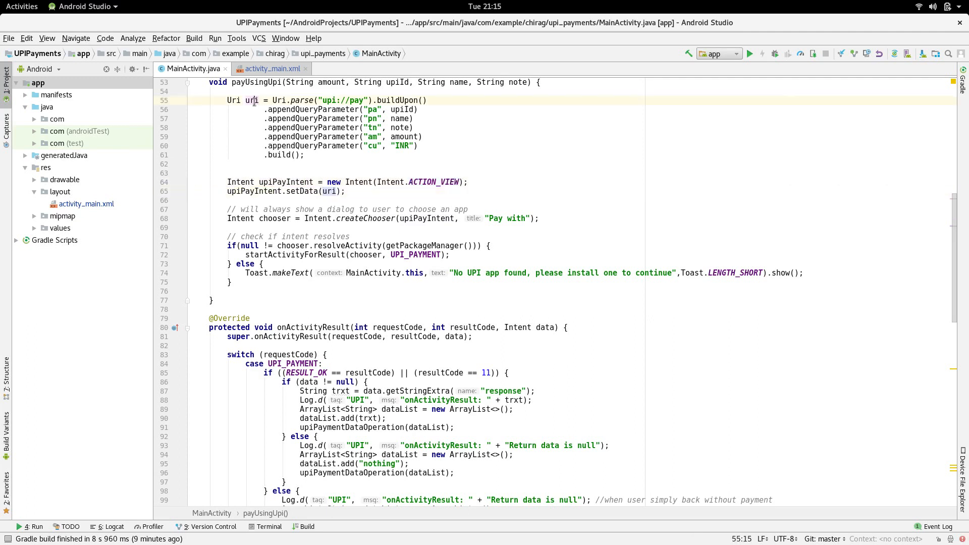
pyautogui.click(347, 191)
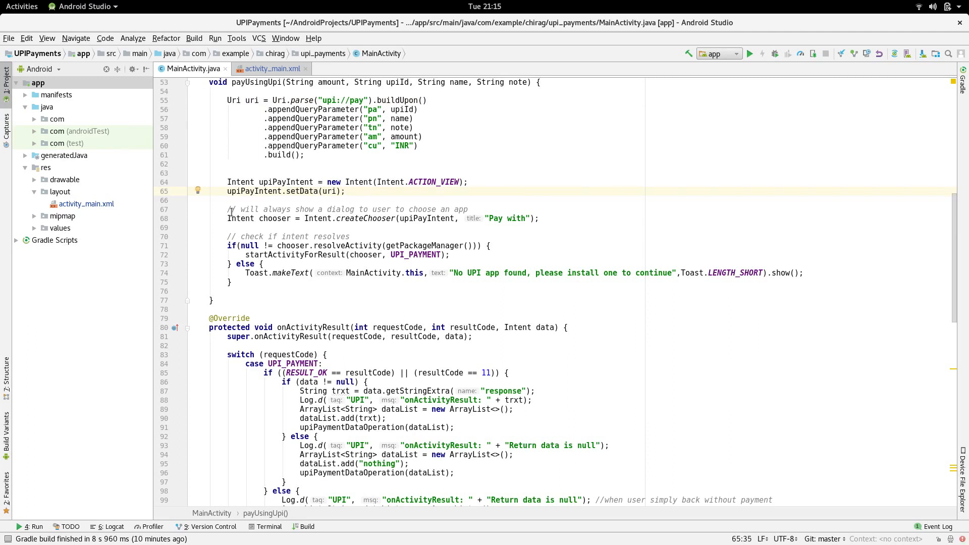
pyautogui.scroll(-3)
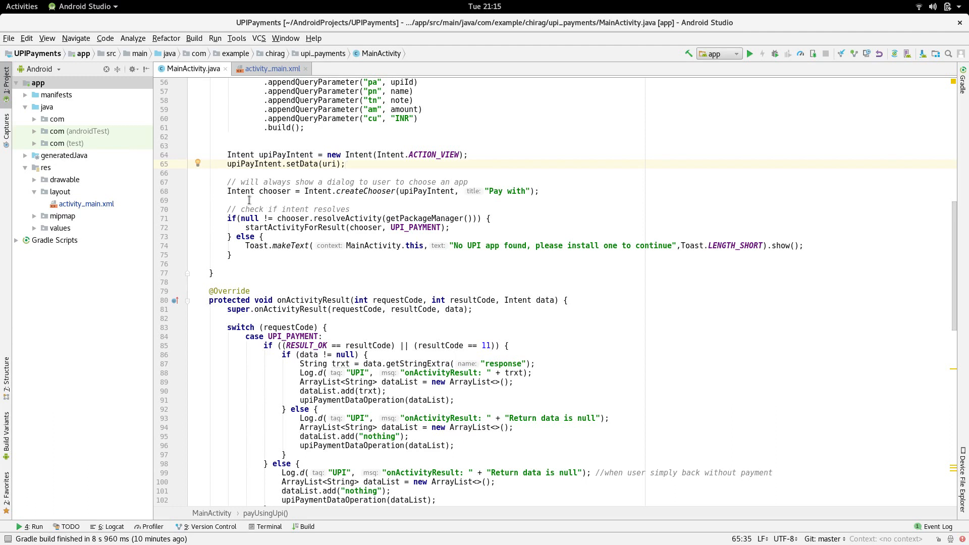
pyautogui.doubleClick(260, 190)
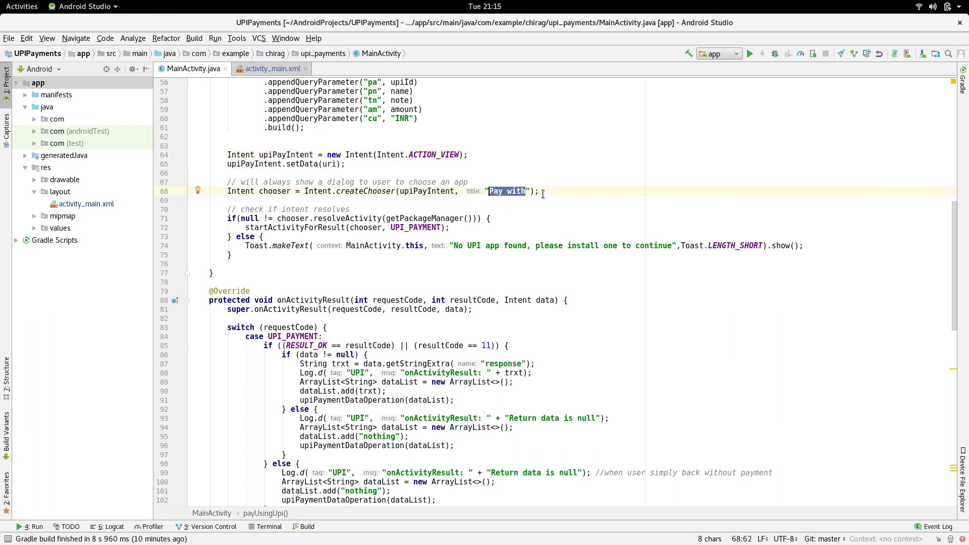
pyautogui.click(539, 191)
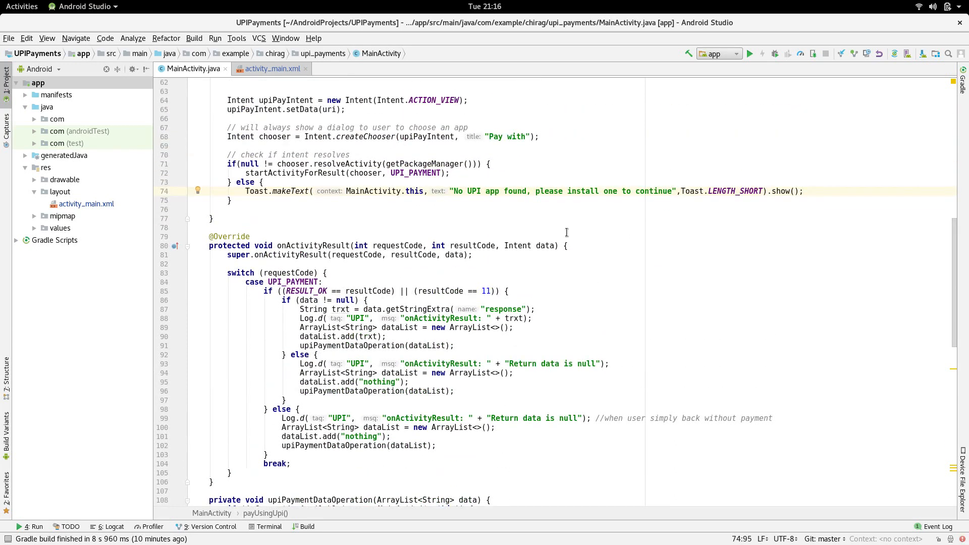
pyautogui.moveTo(479, 200)
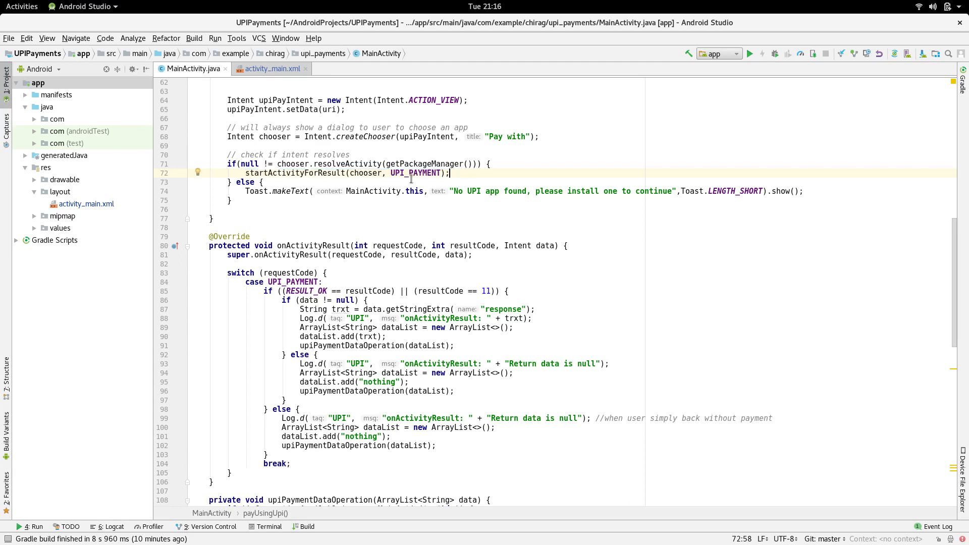
pyautogui.doubleClick(295, 173)
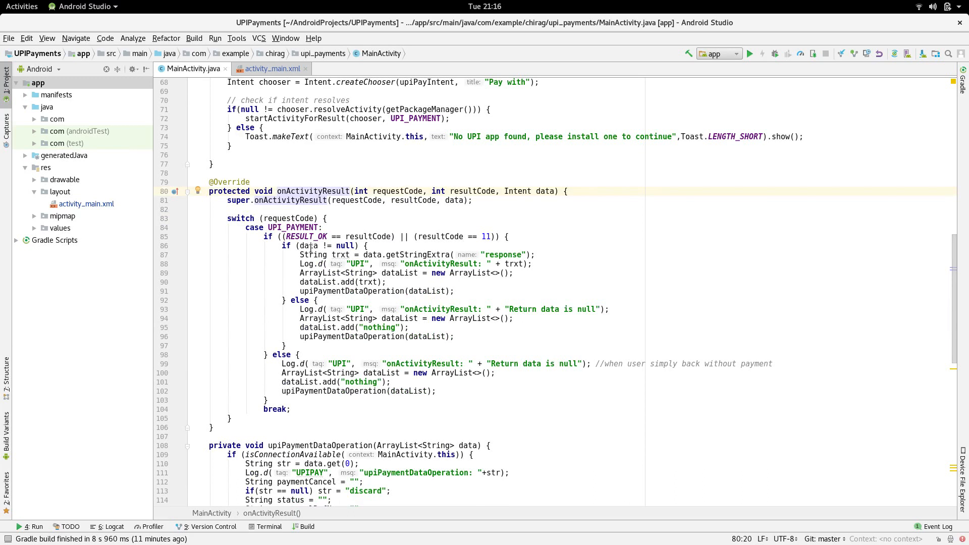
pyautogui.doubleClick(397, 191)
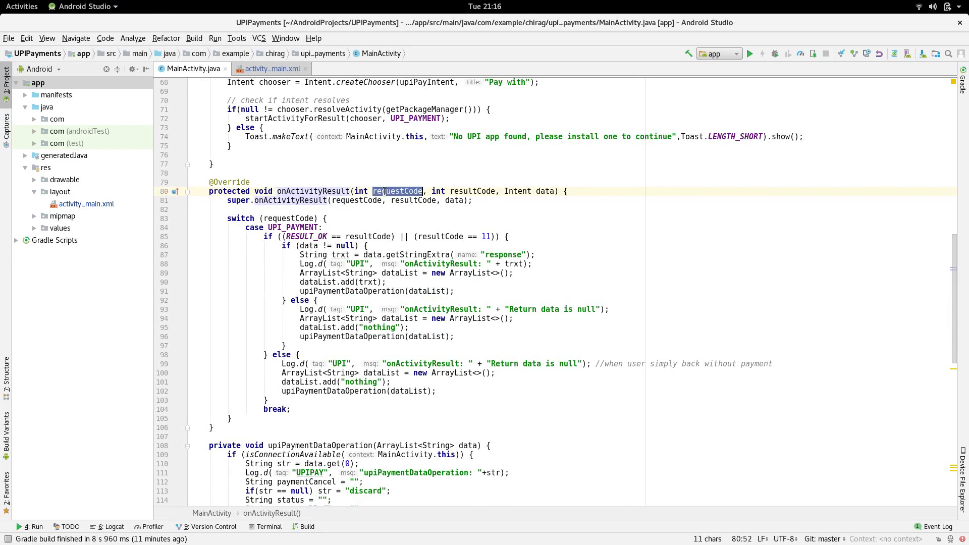
pyautogui.click(476, 191)
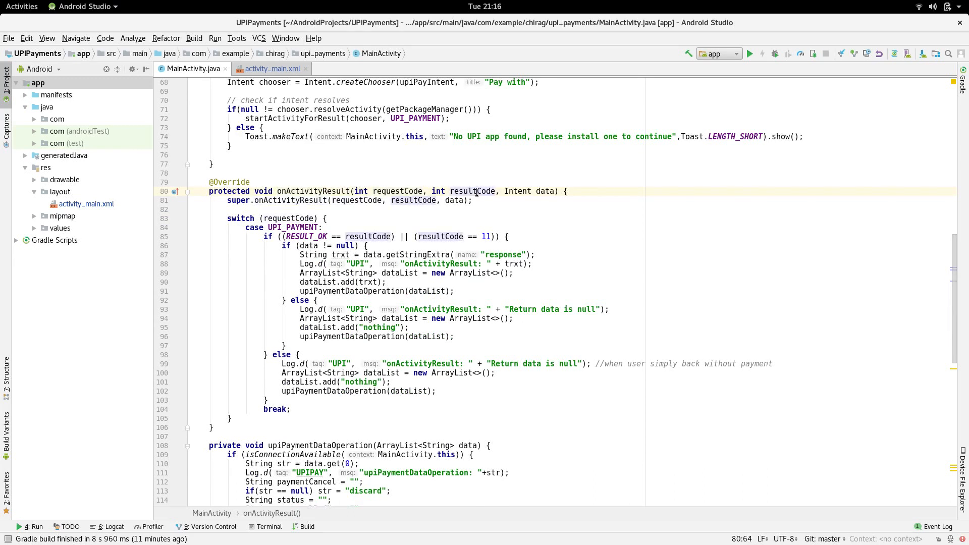
pyautogui.doubleClick(544, 191)
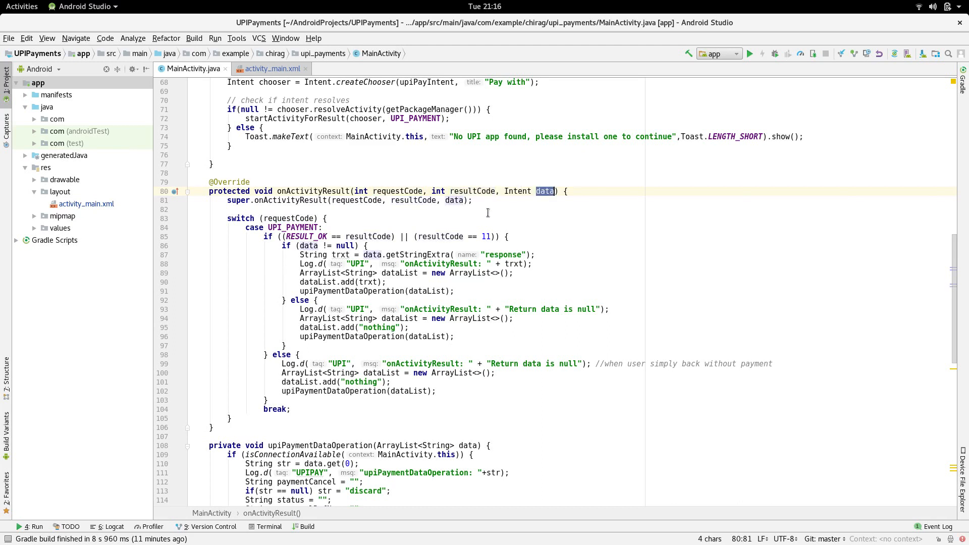
pyautogui.scroll(-3)
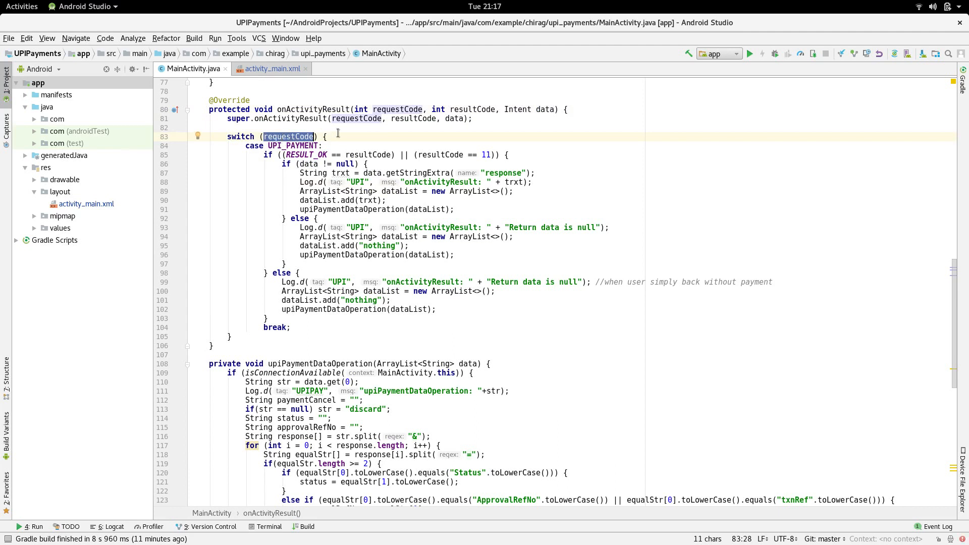
pyautogui.doubleClick(292, 145)
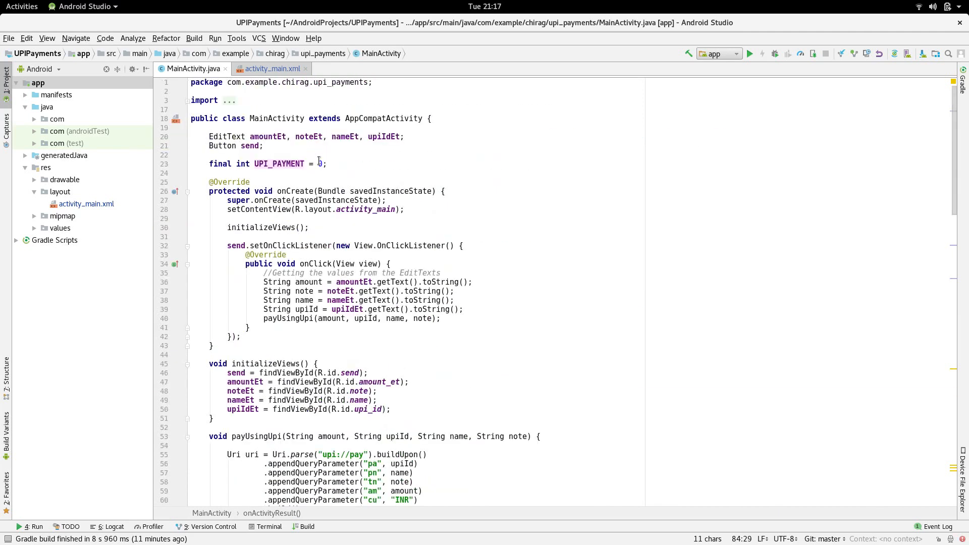
pyautogui.scroll(-3)
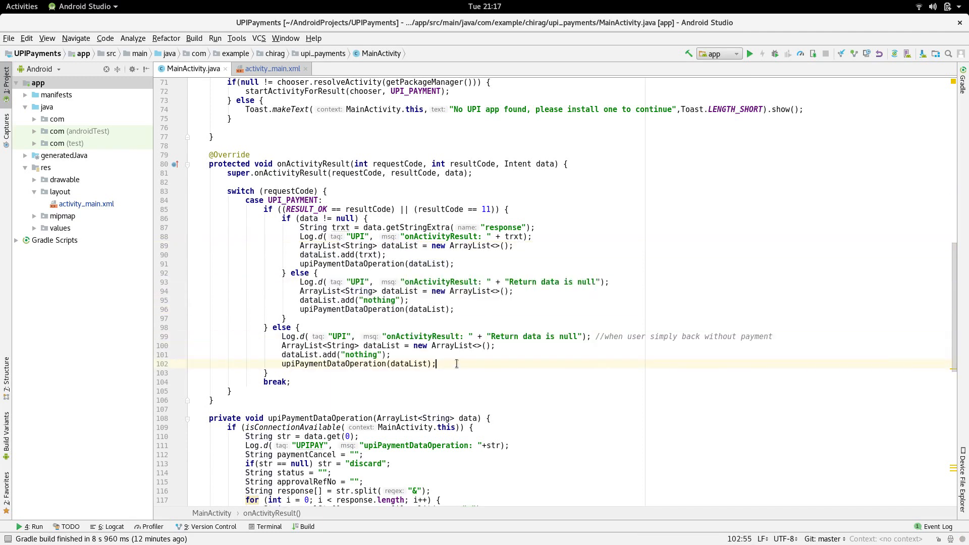
pyautogui.doubleClick(360, 355)
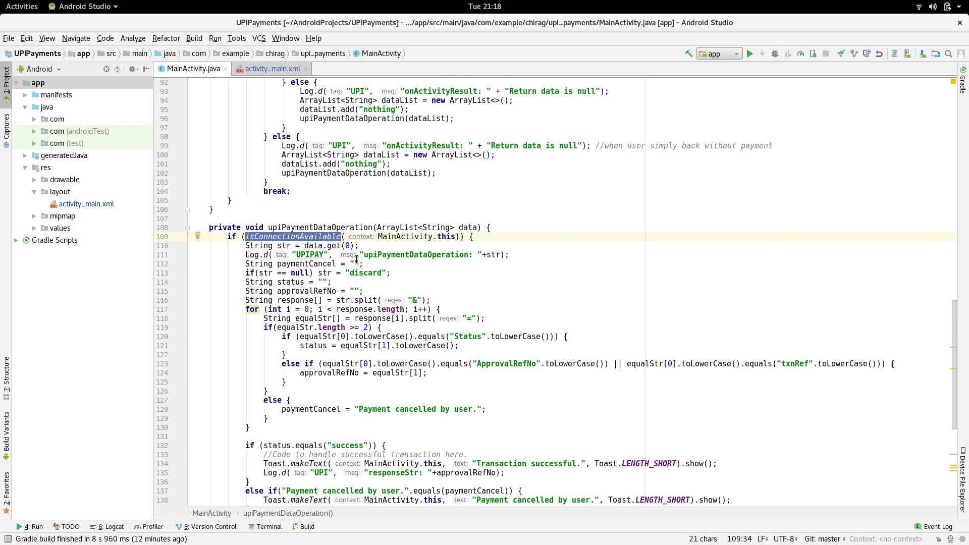
pyautogui.scroll(-3)
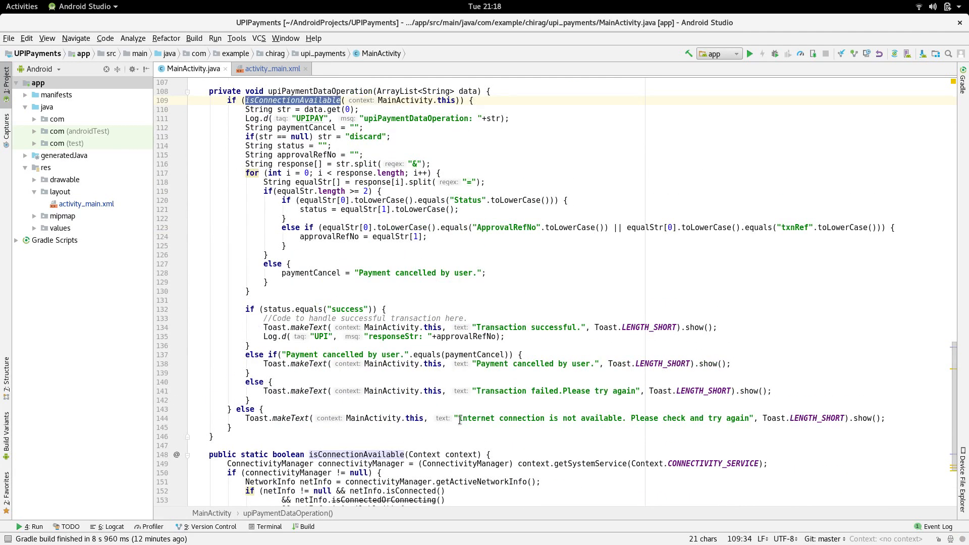
pyautogui.click(708, 418)
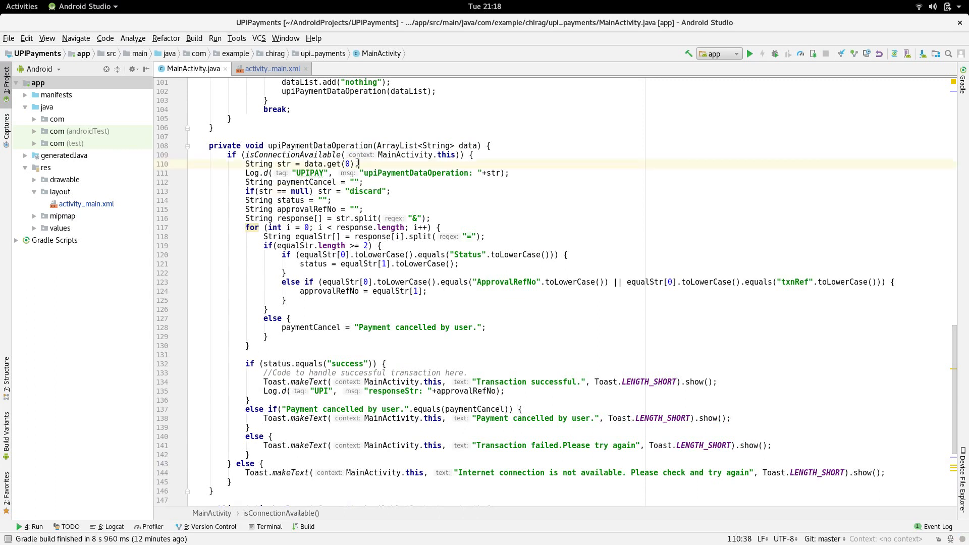
pyautogui.click(262, 164)
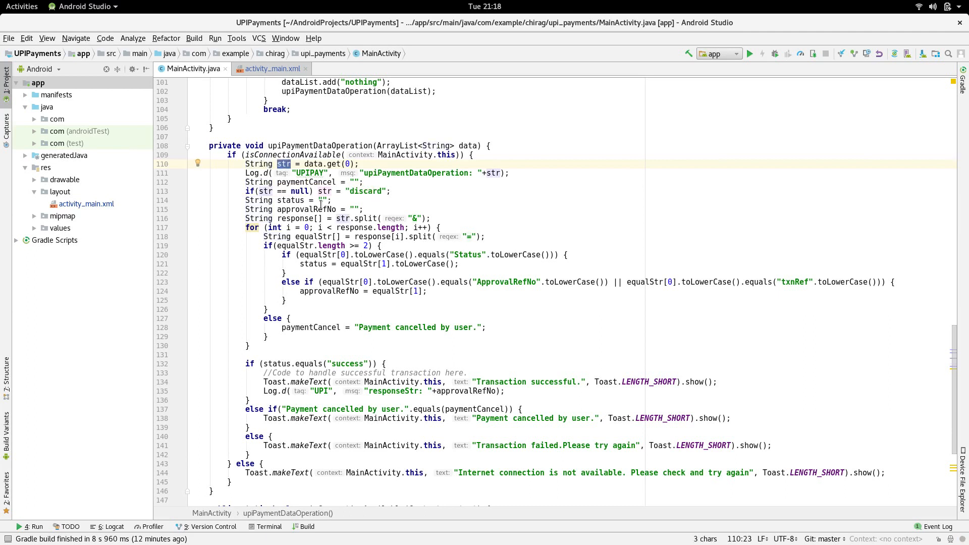
pyautogui.scroll(-3)
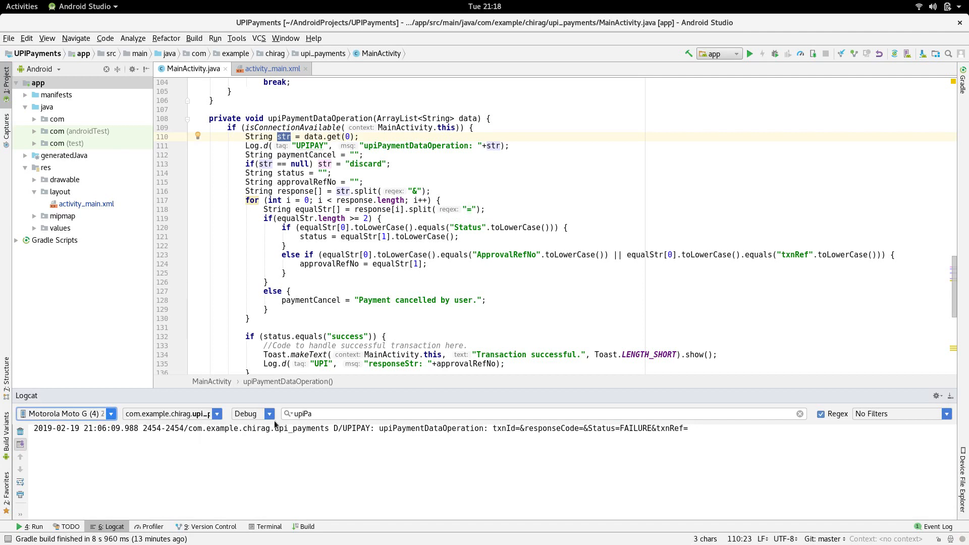
pyautogui.doubleClick(504, 428)
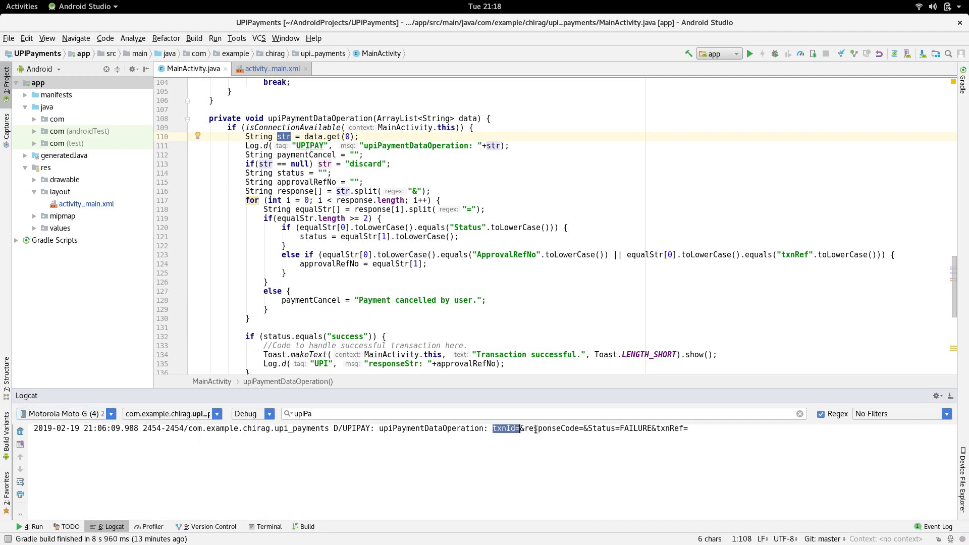
pyautogui.doubleClick(550, 427)
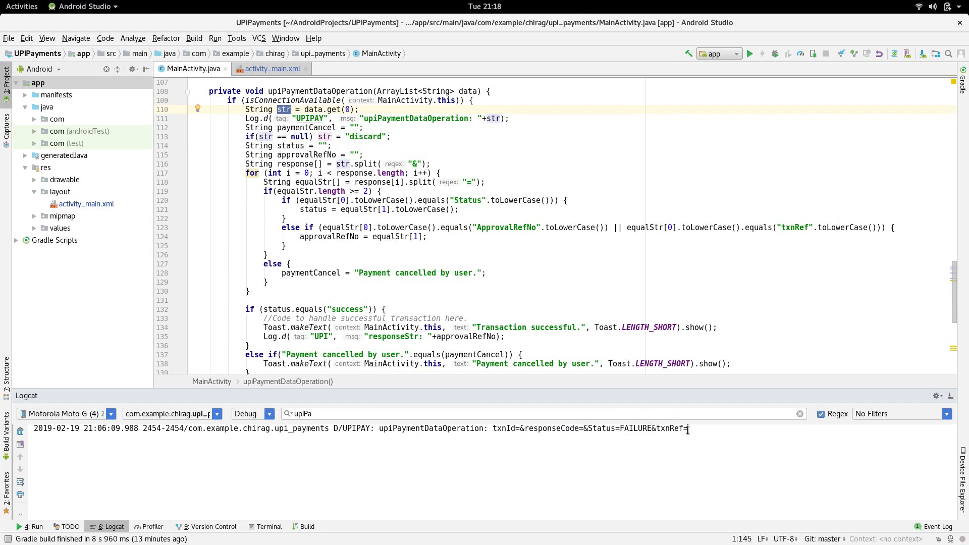
pyautogui.doubleClick(637, 429)
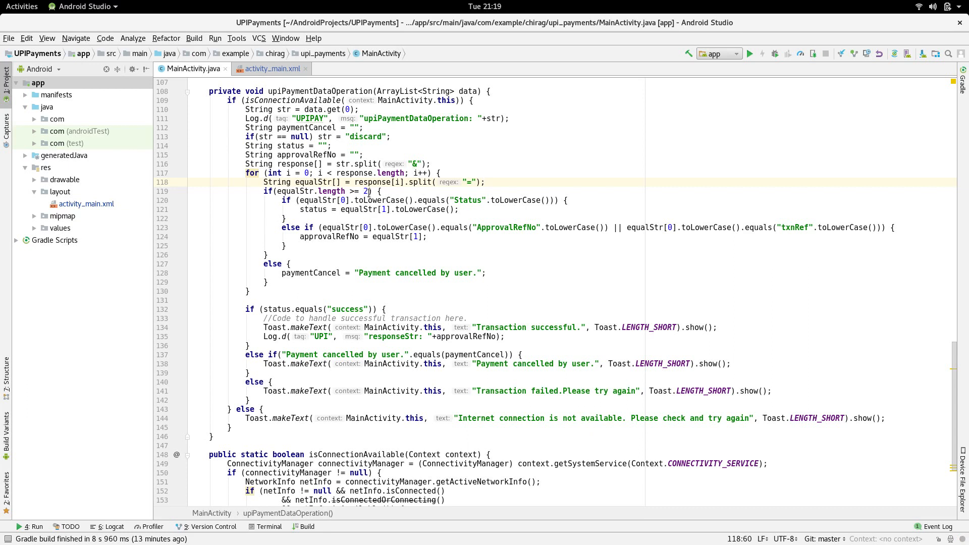
pyautogui.moveTo(275, 191); pyautogui.dragTo(369, 191)
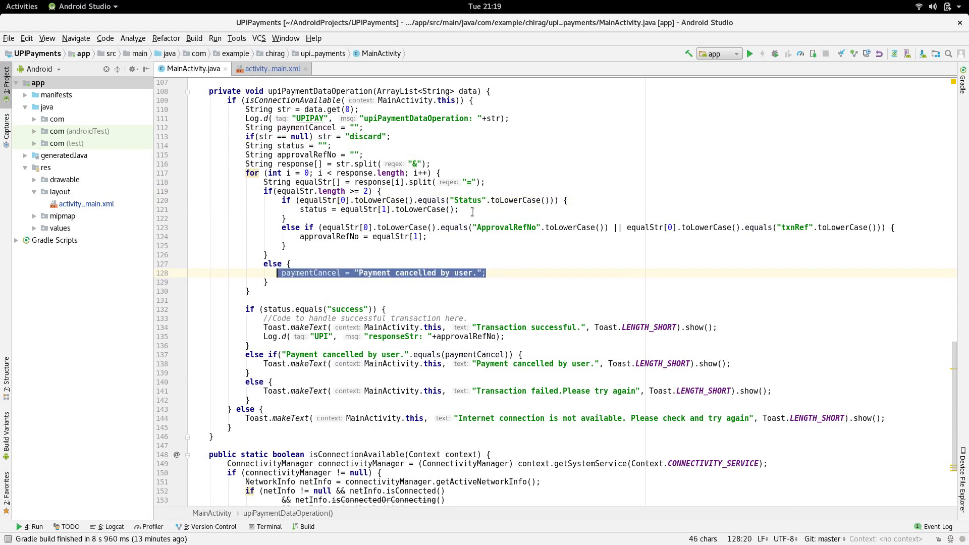
pyautogui.click(457, 209)
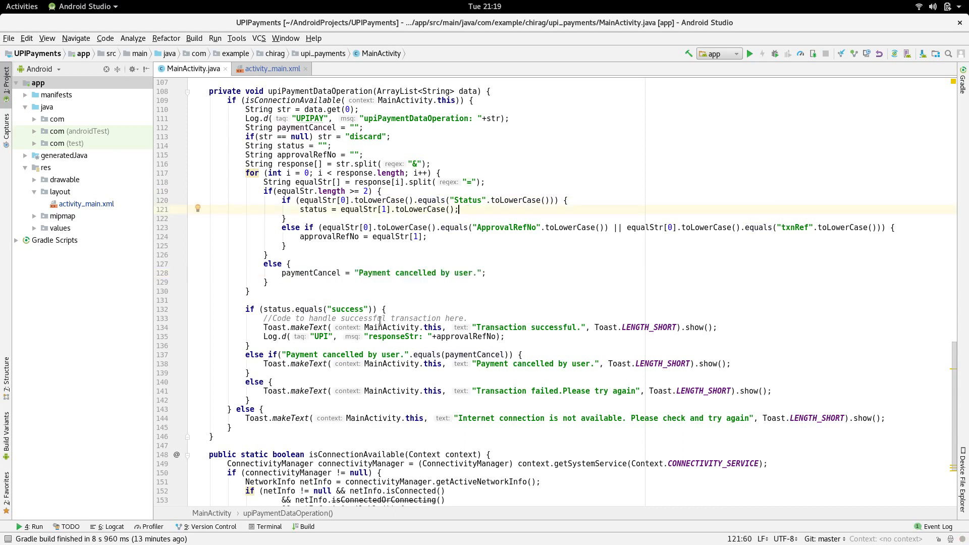
pyautogui.moveTo(264, 327); pyautogui.dragTo(504, 328)
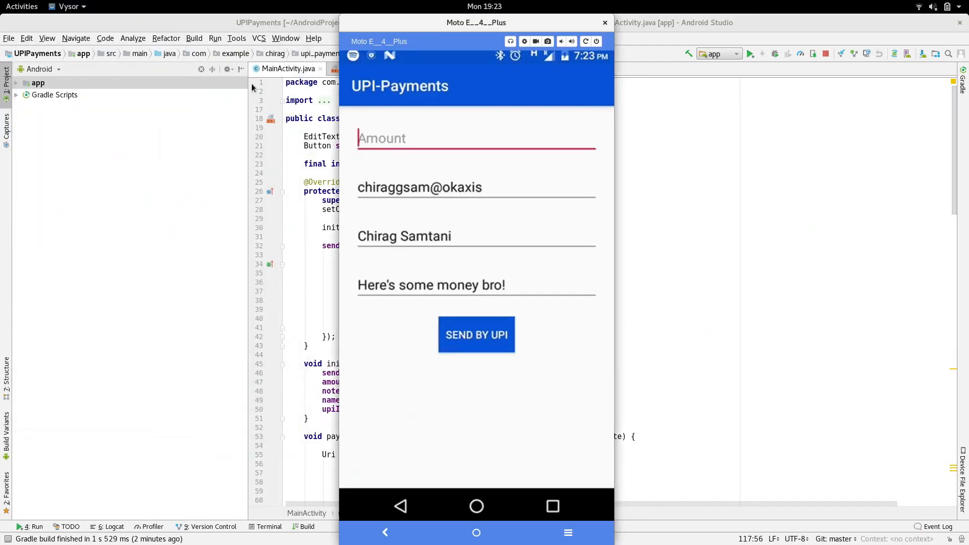
# - Enter 2 as the amount and choose Google Pay as the UPI app
pyautogui.click(476, 138)
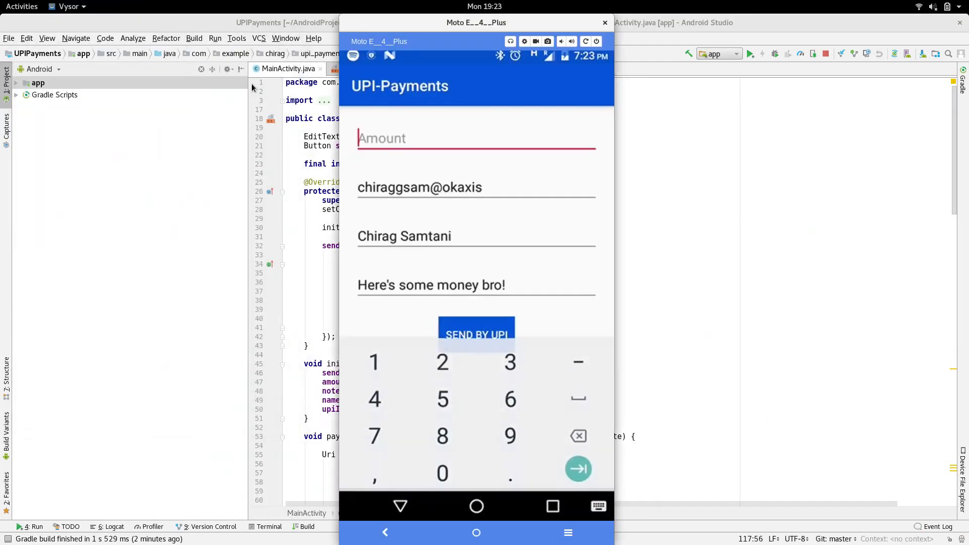
pyautogui.click(441, 362)
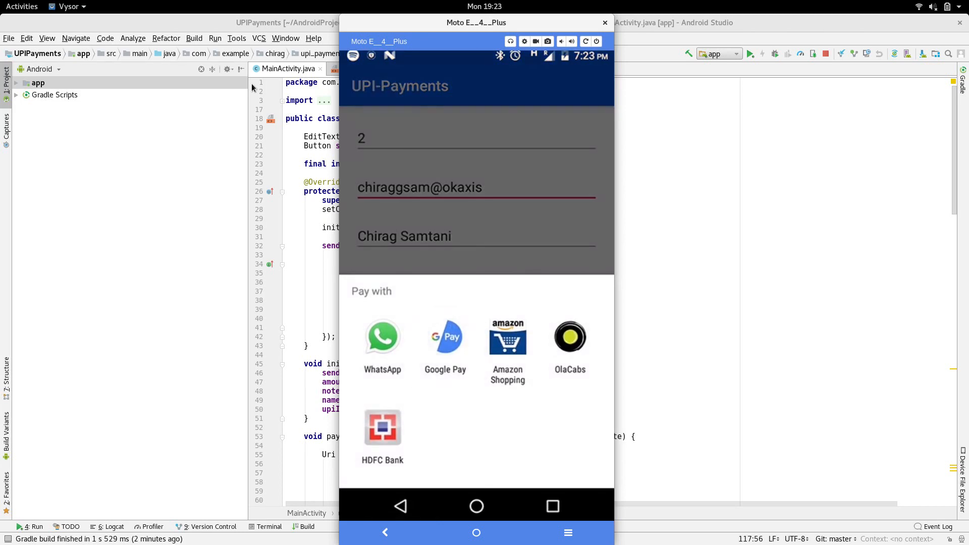
pyautogui.click(444, 337)
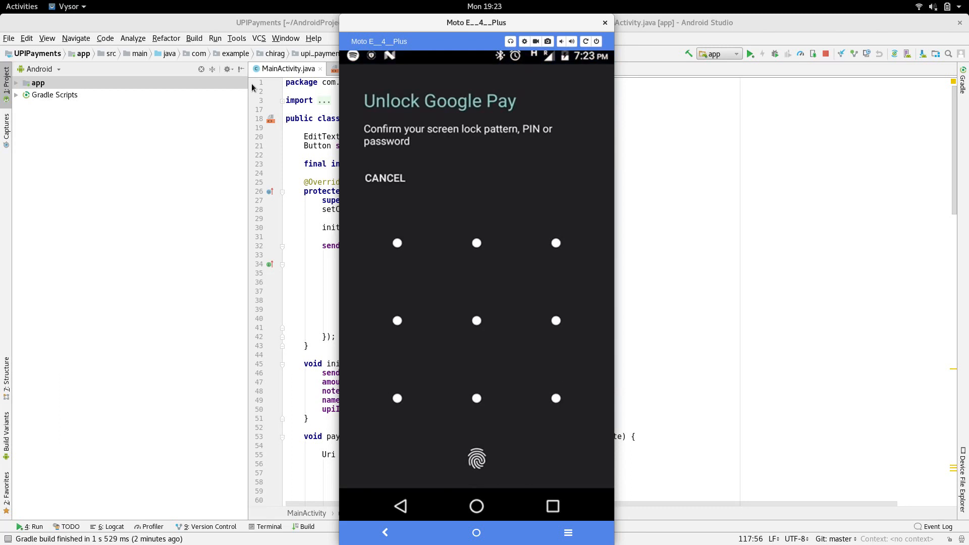
pyautogui.moveTo(476, 242); pyautogui.dragTo(555, 398)
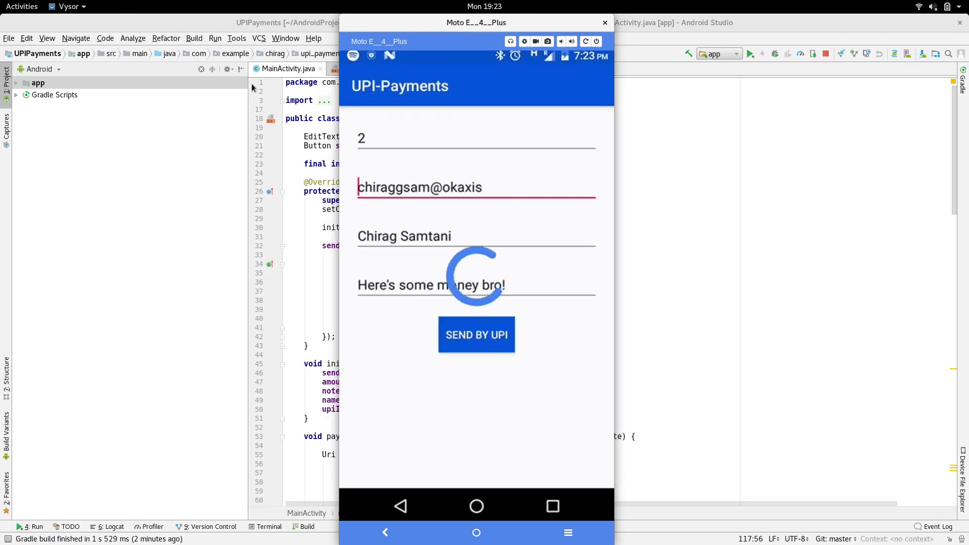
pyautogui.click(476, 334)
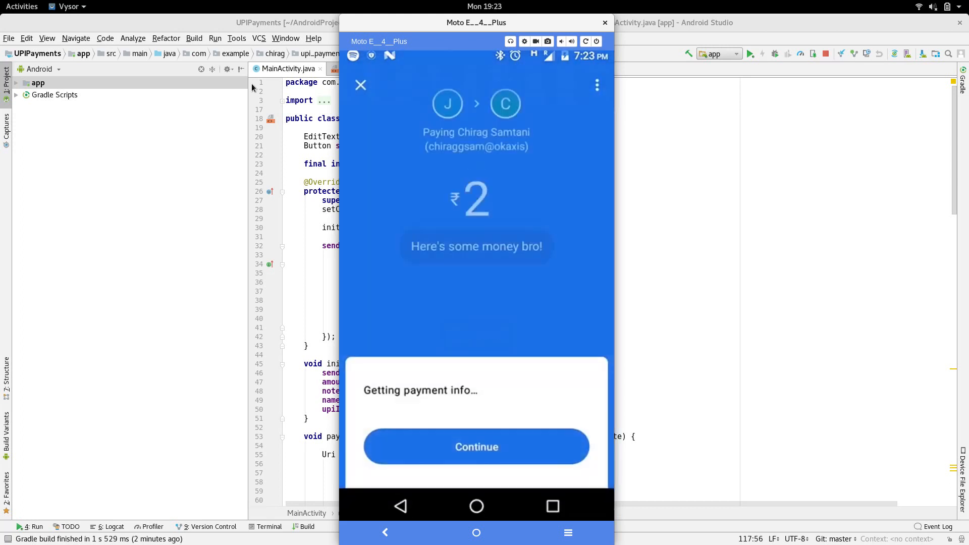
pyautogui.click(476, 446)
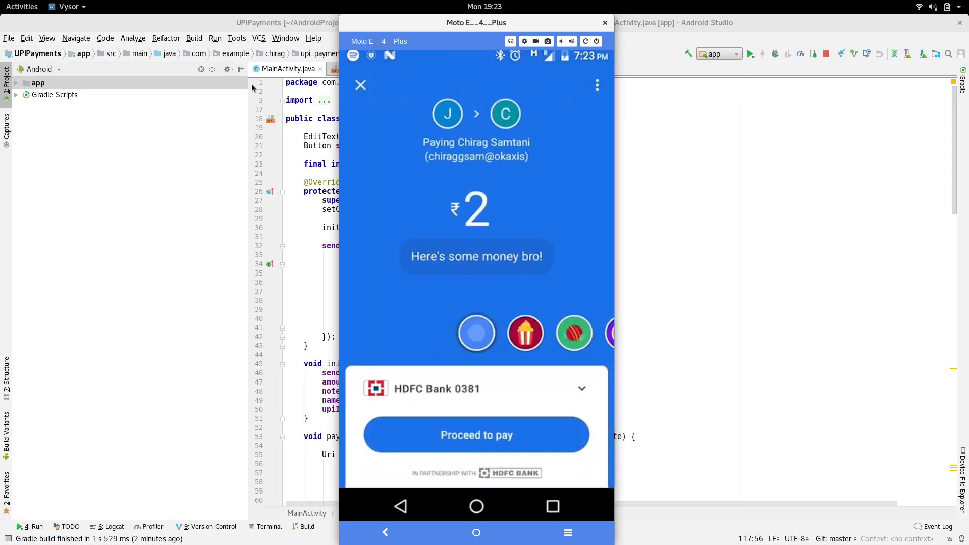
pyautogui.click(476, 434)
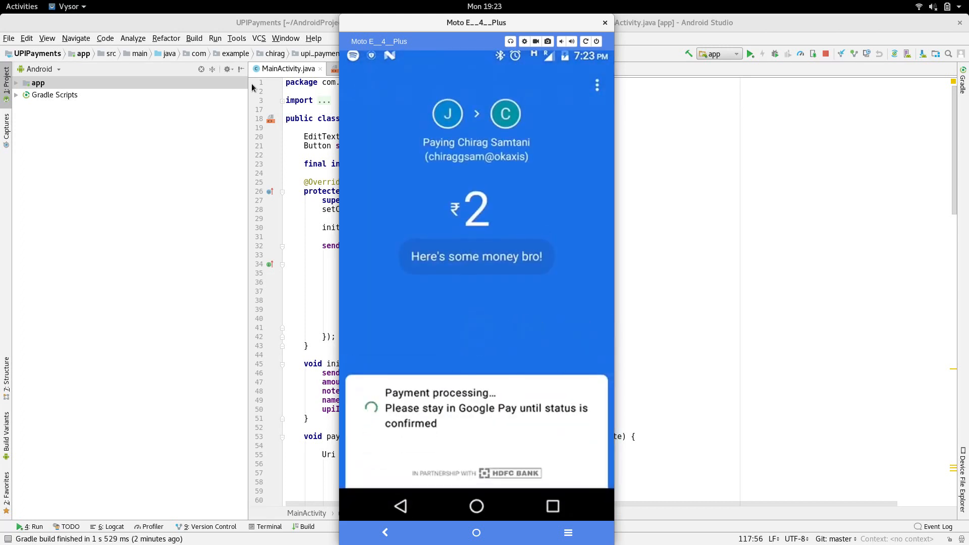